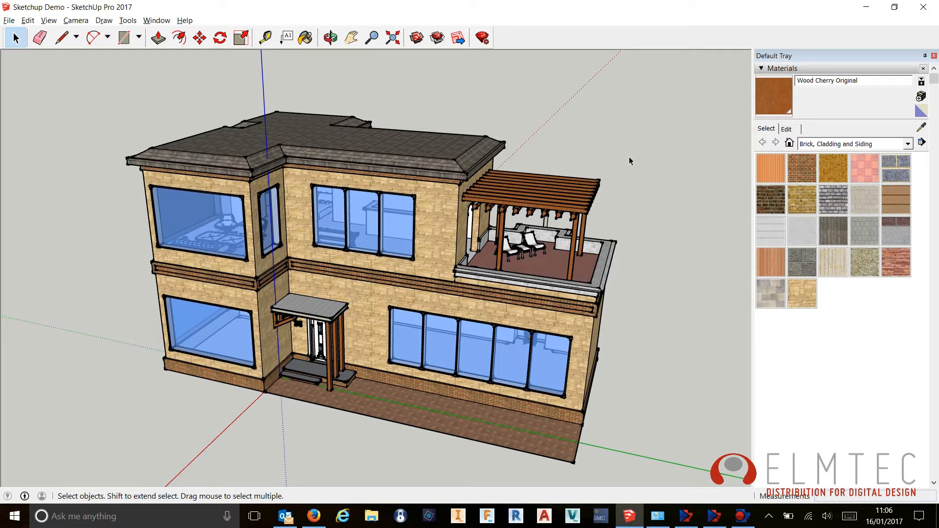
{"action": "mouse_move", "coordinate": [621, 154]}
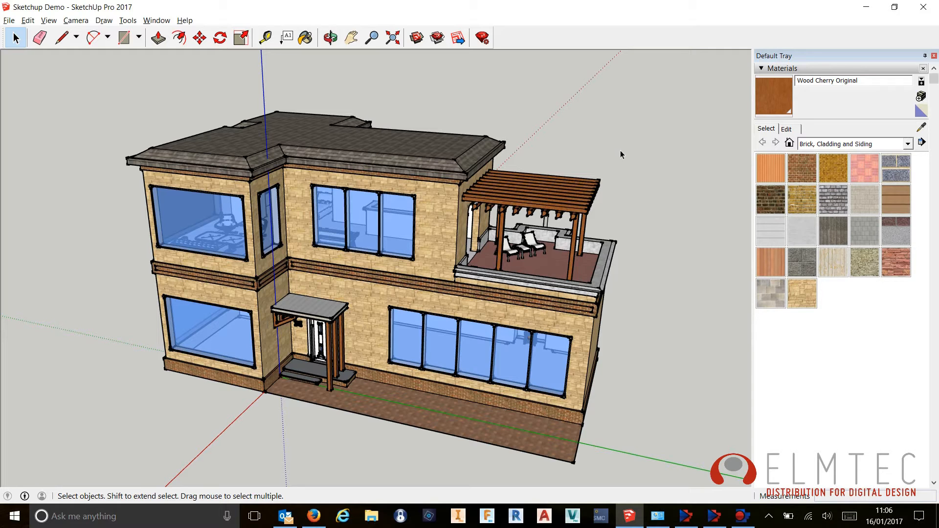
{"action": "mouse_move", "coordinate": [625, 159]}
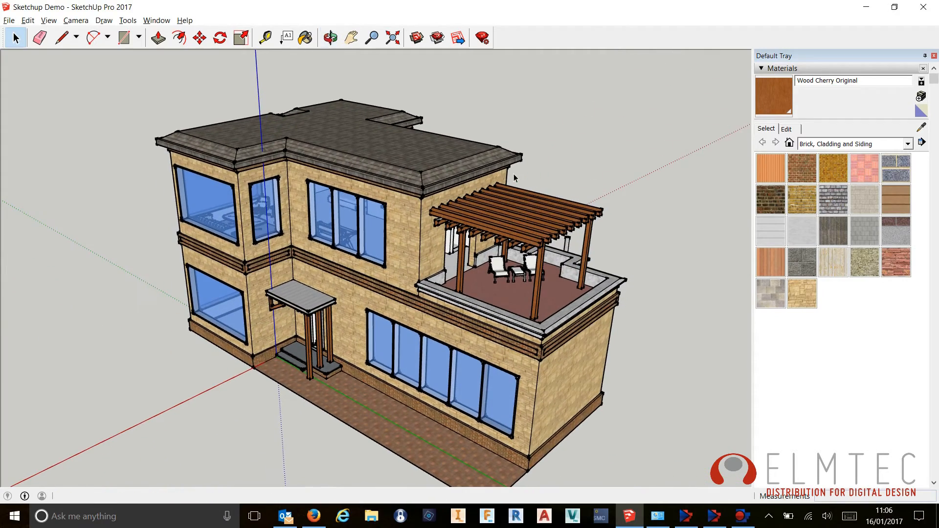
Orbit the house to look down on the rooftop pergola from a higher angle.
{"action": "left_click_drag", "start_coordinate": [514, 178], "coordinate": [559, 191]}
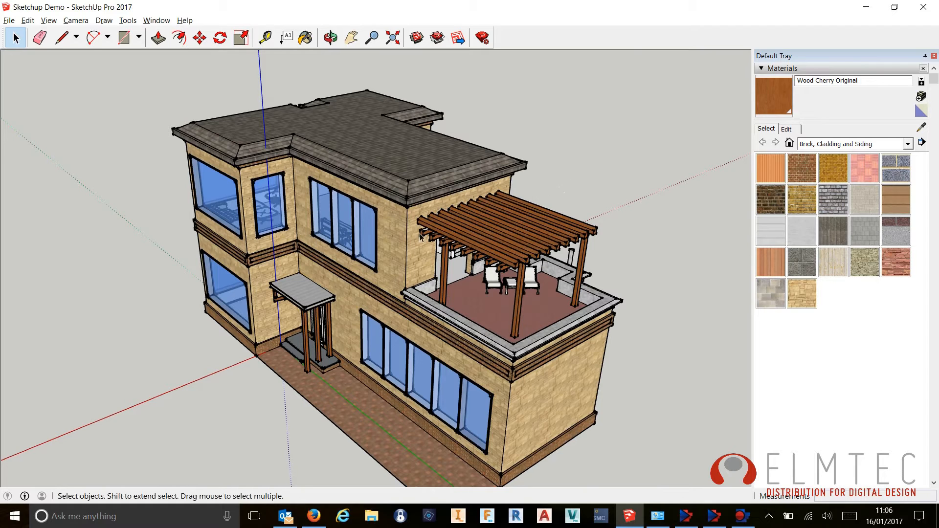
Activate the Line tool and bring the pergola beams into close view.
{"action": "left_click", "coordinate": [61, 38]}
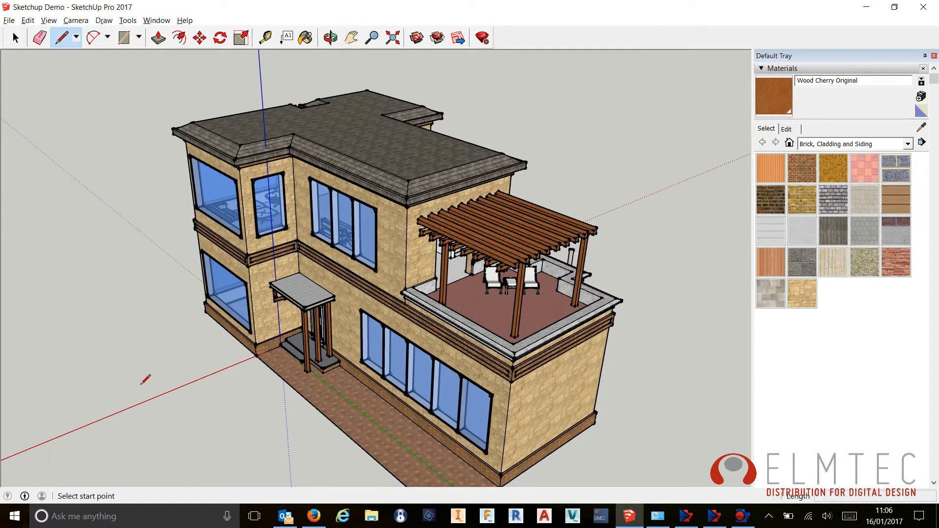
{"action": "mouse_move", "coordinate": [151, 374]}
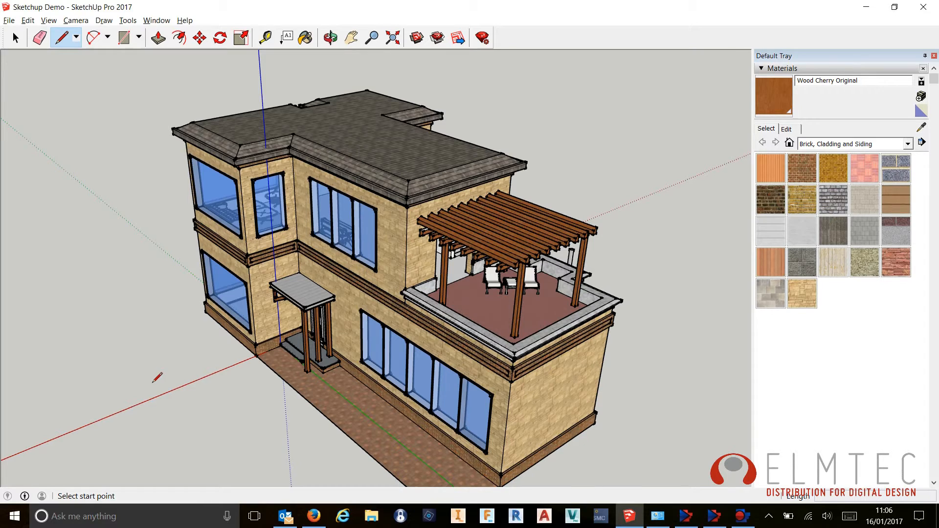
{"action": "left_click_drag", "start_coordinate": [156, 377], "coordinate": [152, 326]}
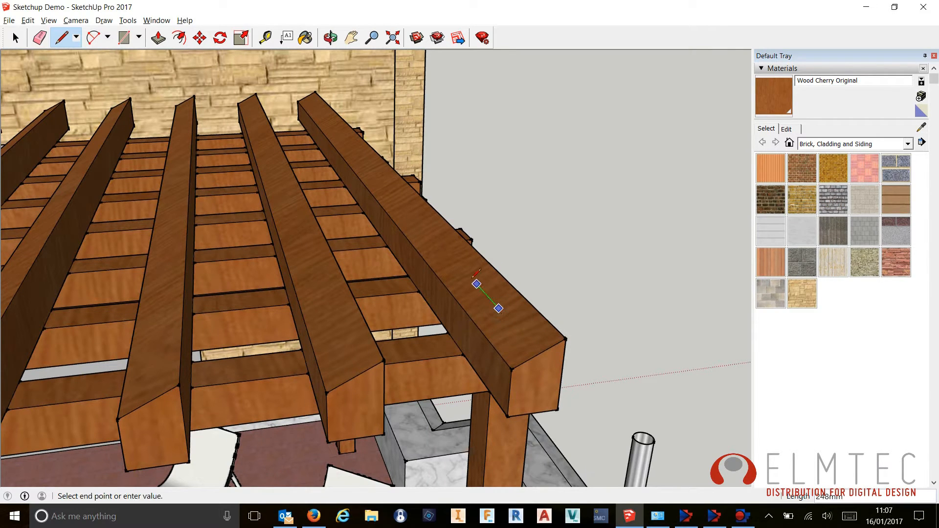
{"action": "mouse_move", "coordinate": [476, 250]}
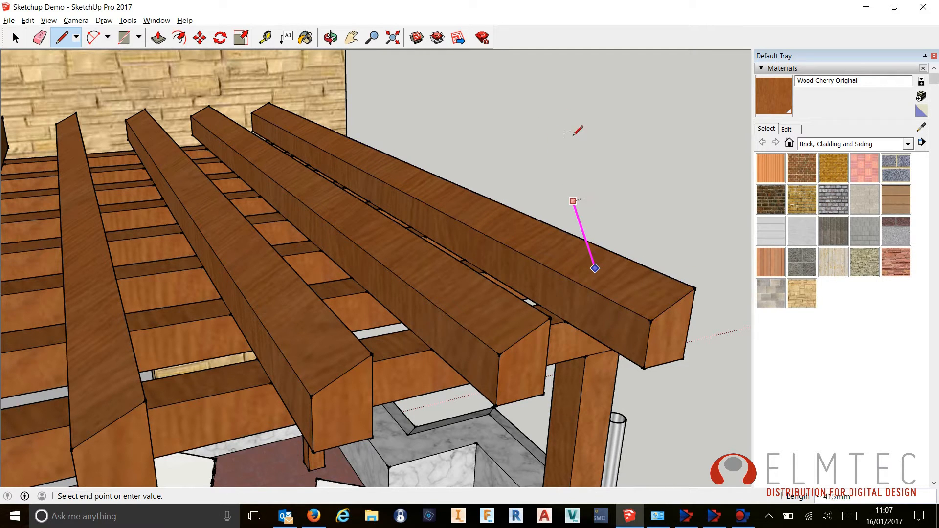
{"action": "mouse_move", "coordinate": [535, 89]}
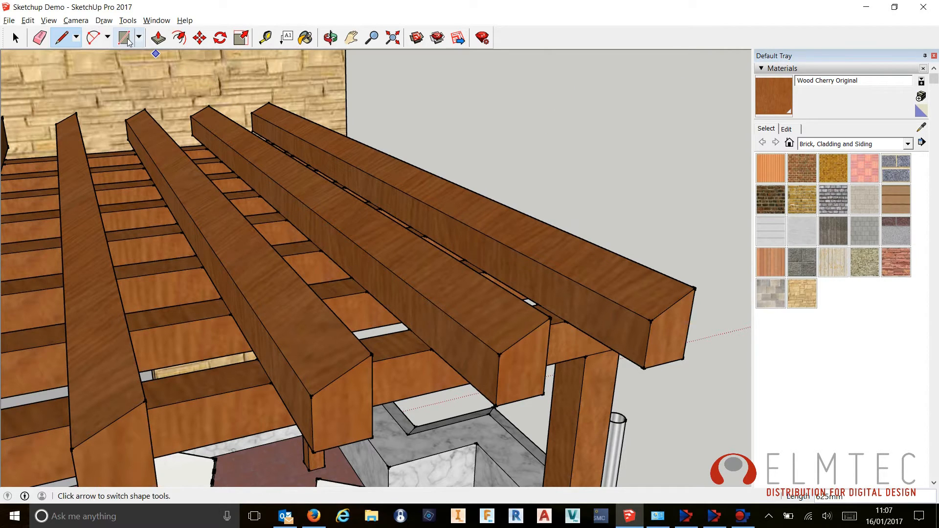
Activate the Rectangle tool to draw on the outer beam's sloping top face.
{"action": "left_click", "coordinate": [125, 37]}
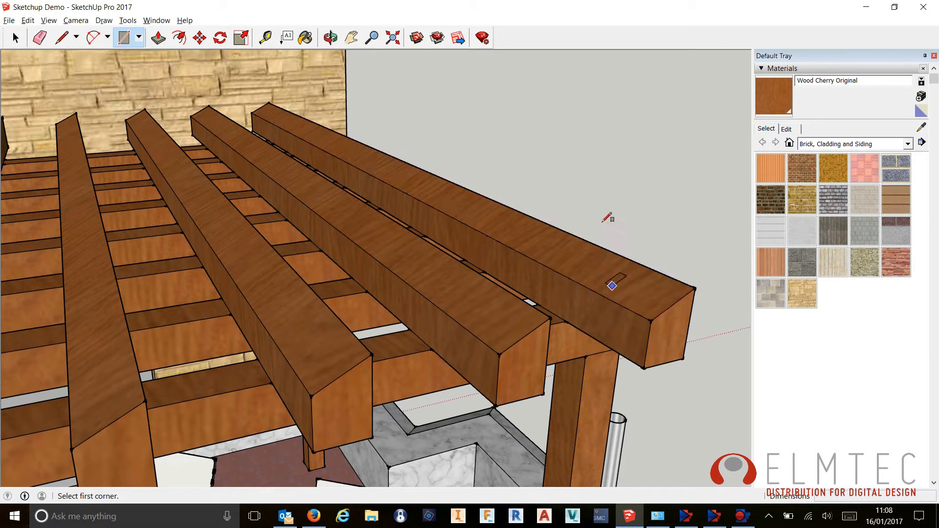
{"action": "mouse_move", "coordinate": [618, 285]}
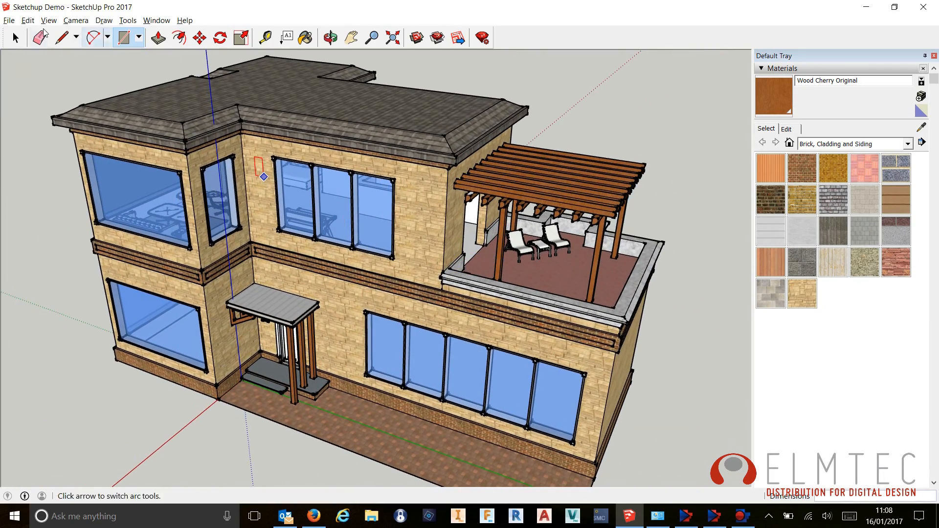
Return to the Line tool with the whole house in view.
{"action": "left_click", "coordinate": [57, 37]}
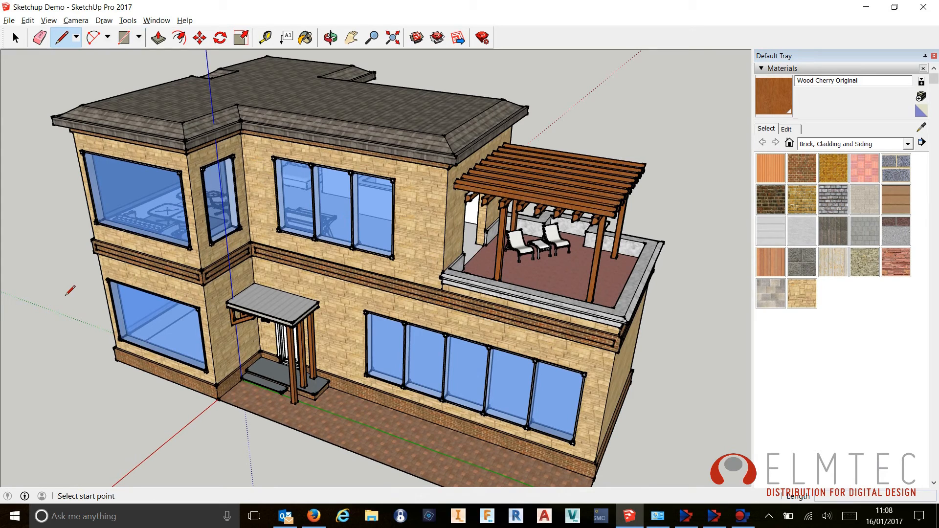